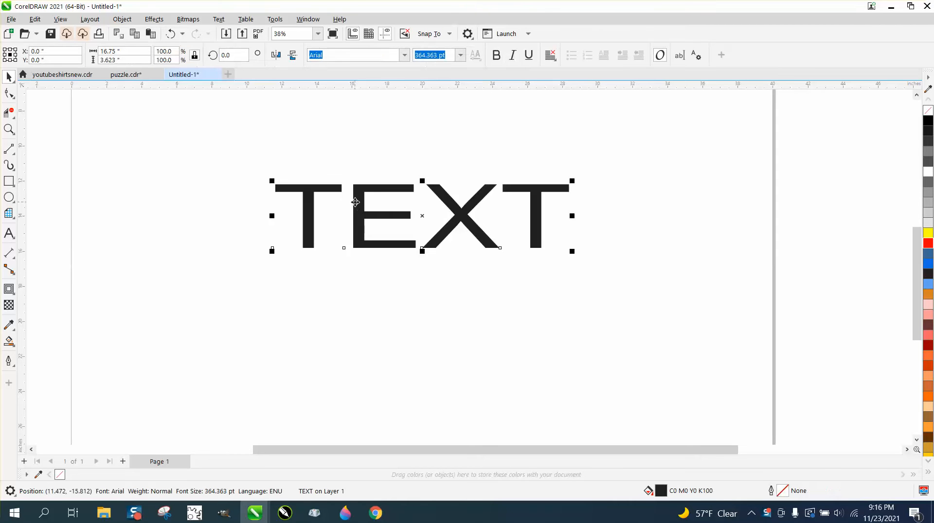
mouse_move(68, 173)
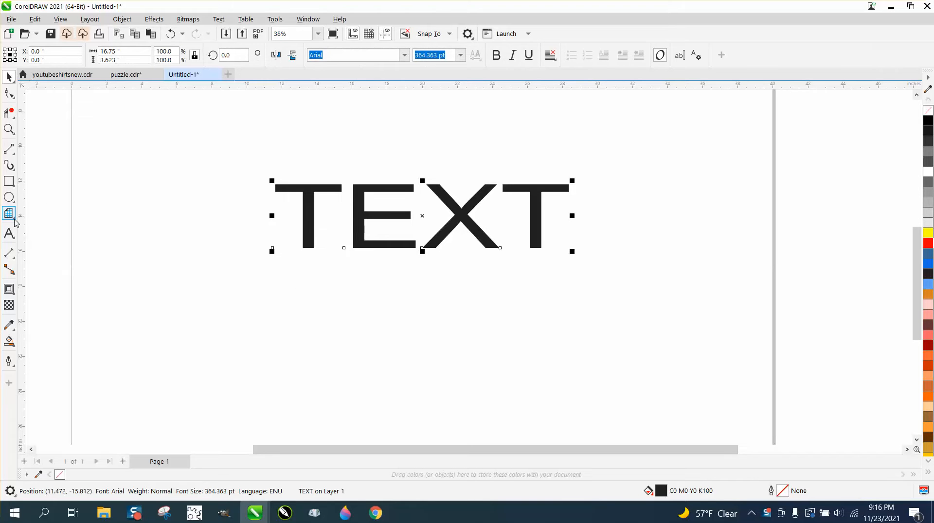
mouse_move(9, 213)
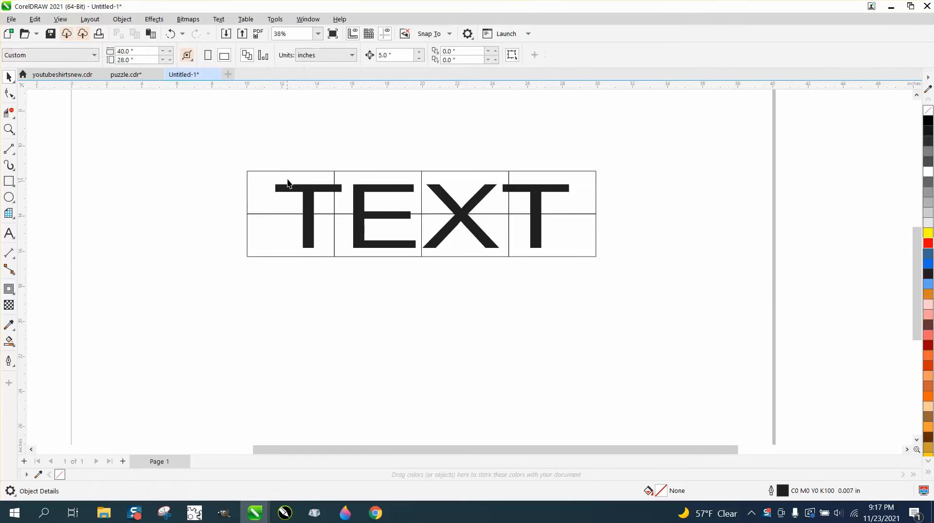
Convert the selected word TEXT into a single 44-node curve via Object > Convert to Curves
left_click(289, 183)
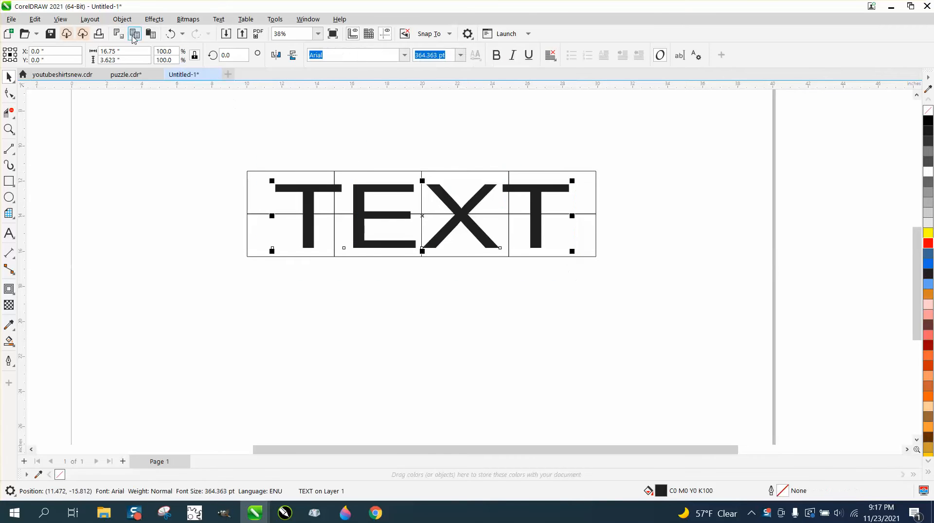
left_click(121, 19)
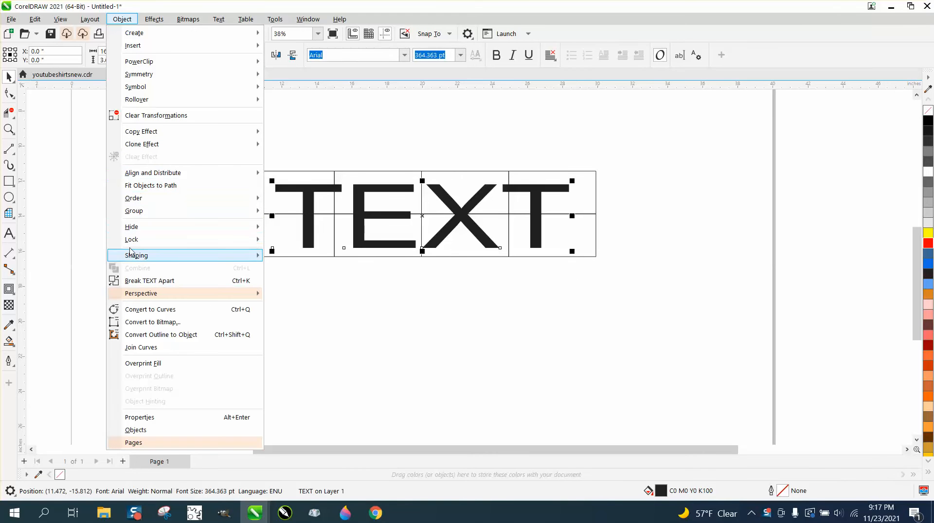
left_click(150, 310)
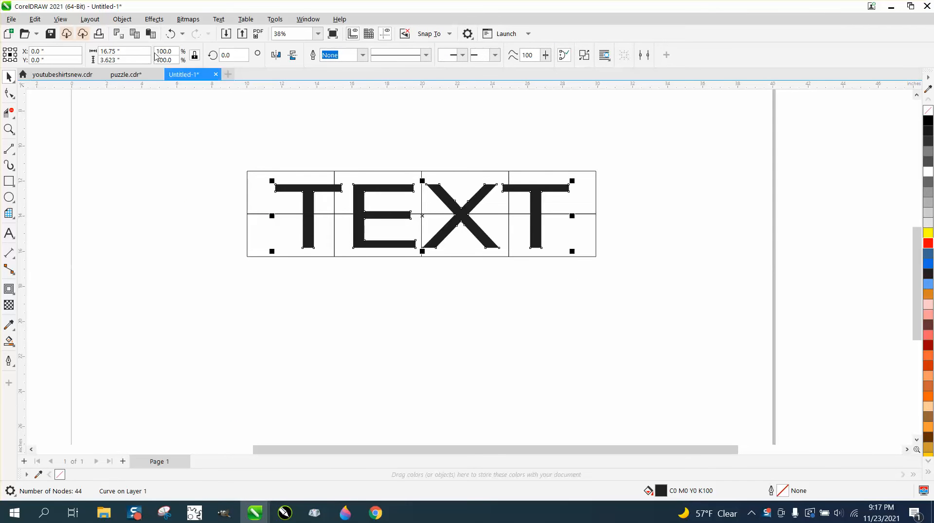
Place the TEXT curve inside the eight-rectangle graph-paper grid as a PowerClip group
left_click(121, 20)
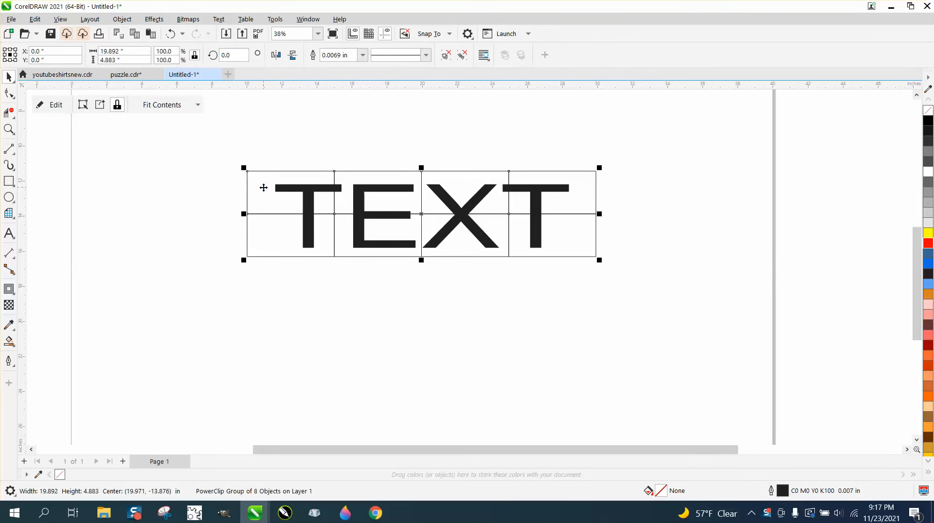
mouse_move(249, 144)
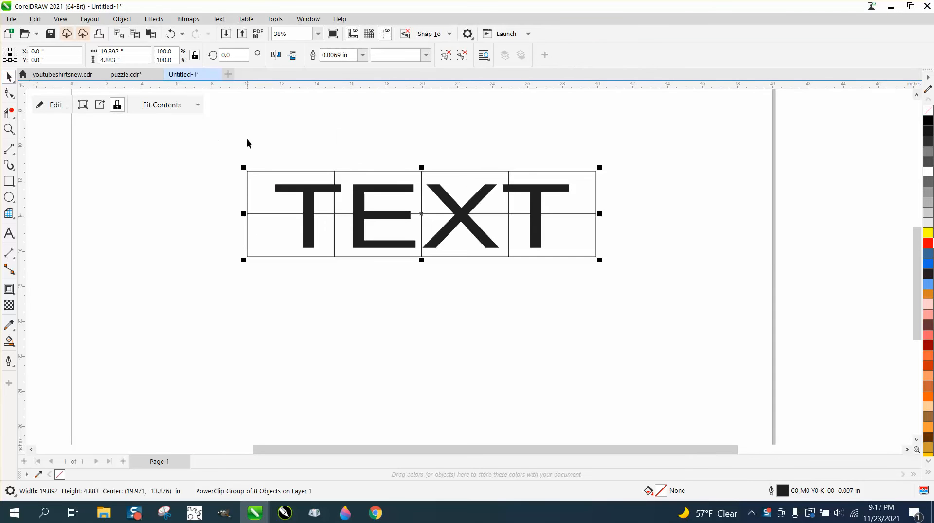
mouse_move(138, 34)
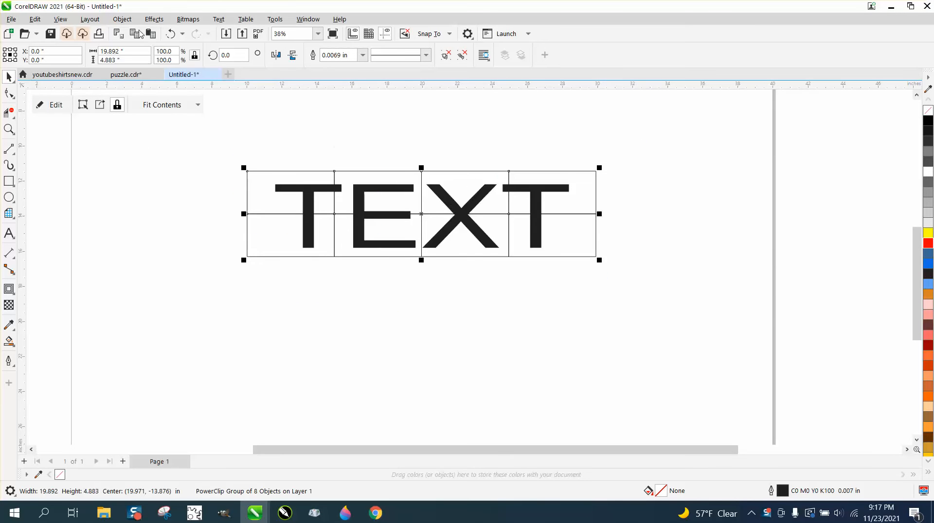
Ungroup the PowerClip grid into eight tiles and pull them apart across the page
left_click(121, 20)
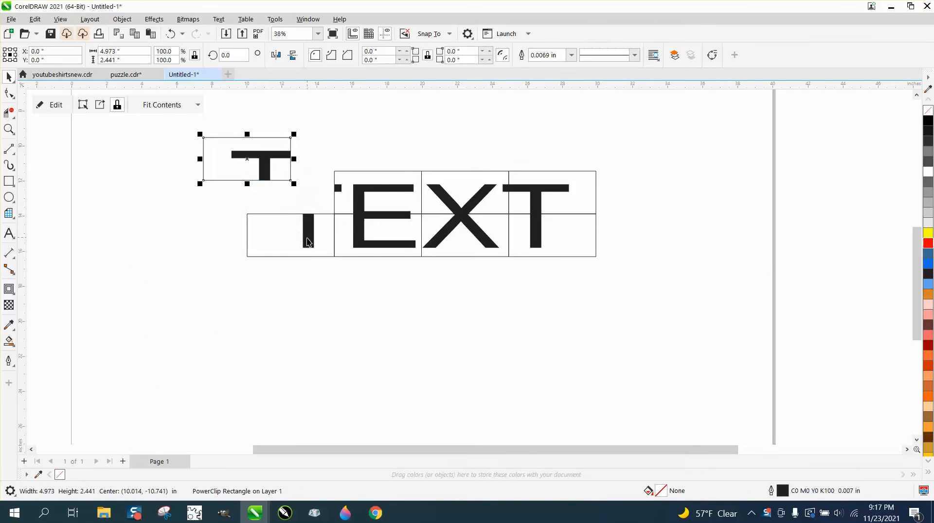
left_click_drag(246, 158, 365, 150)
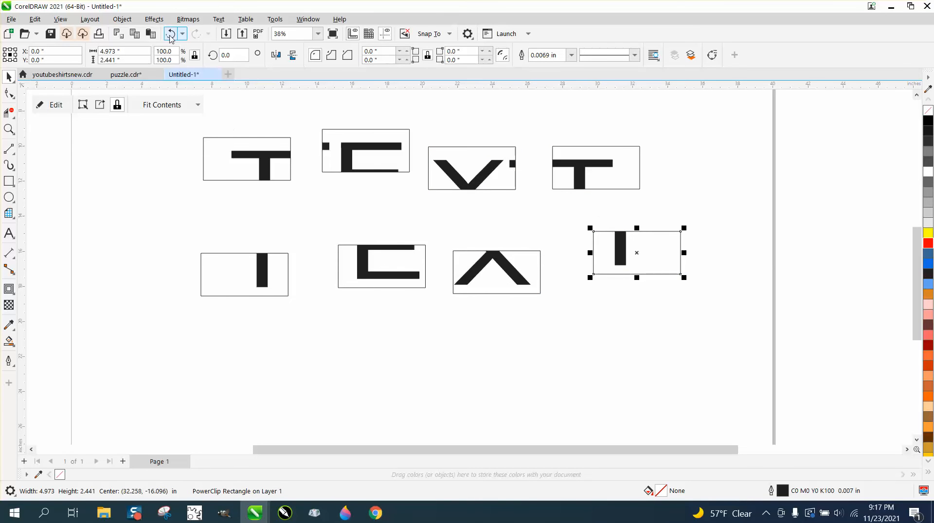
Undo the tile moves so TEXT reassembles, then pull the top-left tile to the upper left
left_click(169, 33)
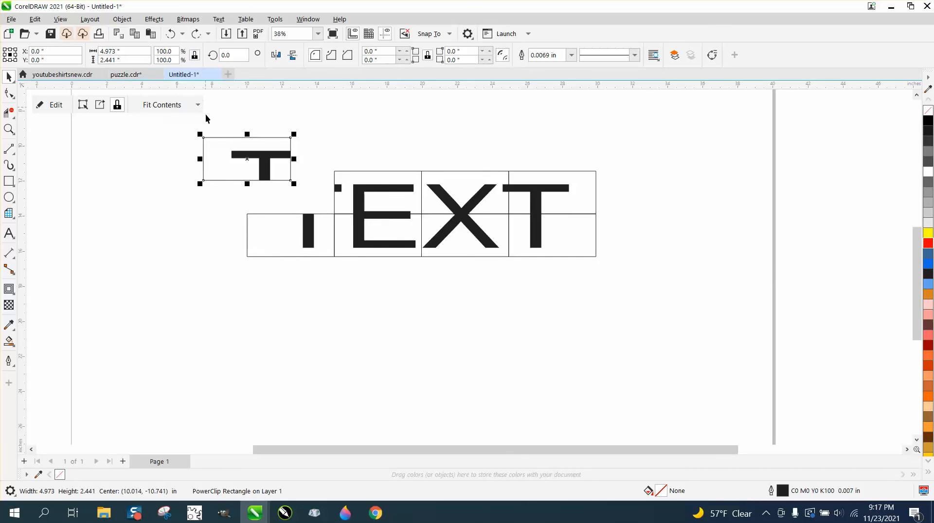
mouse_move(354, 176)
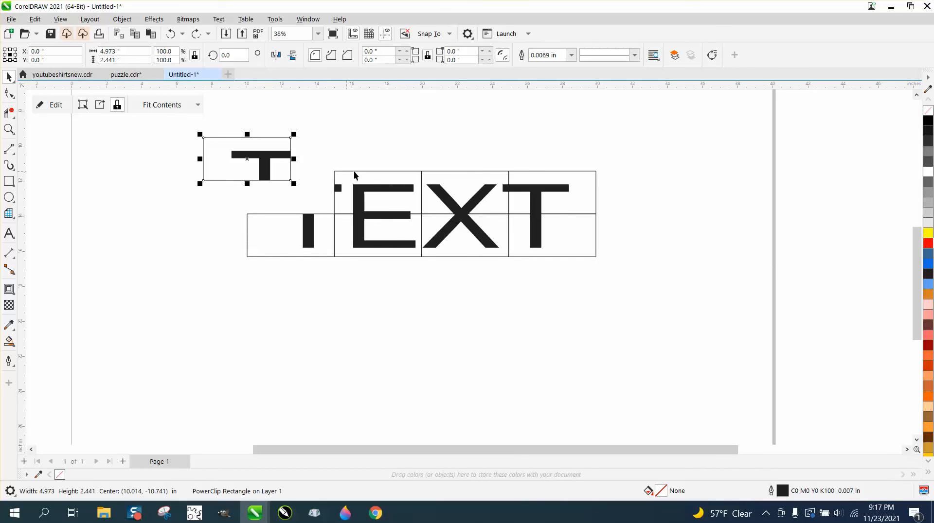
mouse_move(169, 45)
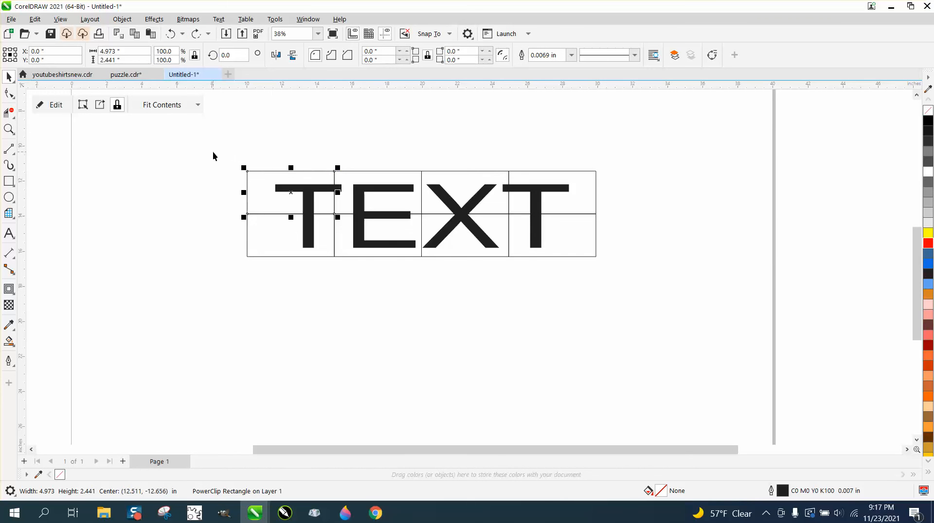
mouse_move(306, 163)
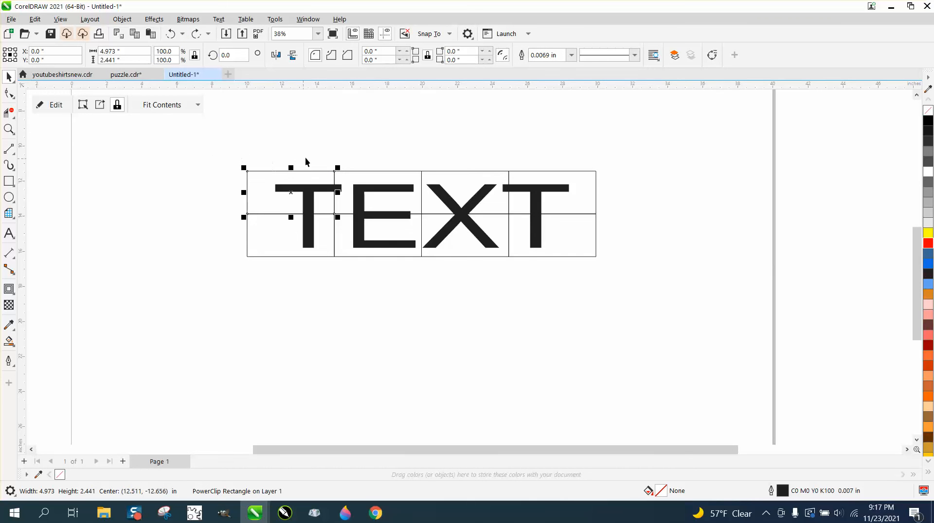
scroll("down", 3)
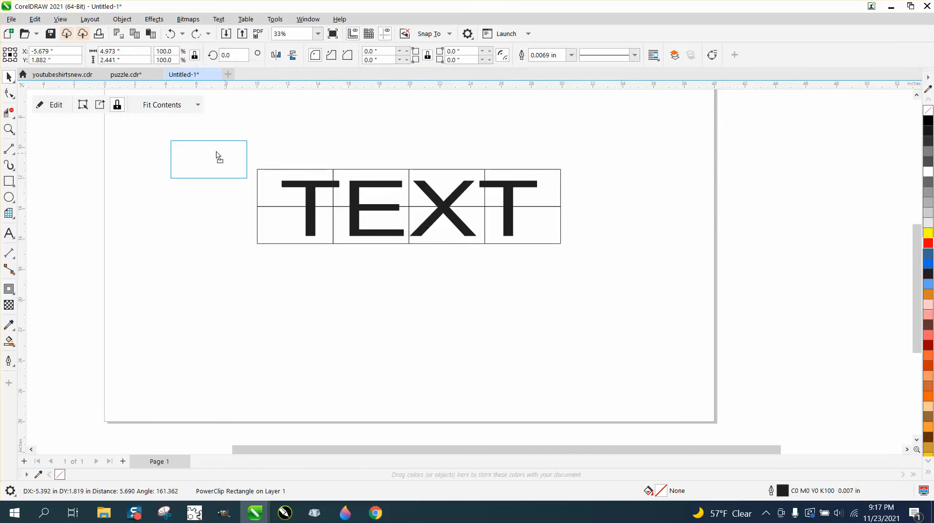
left_click(171, 33)
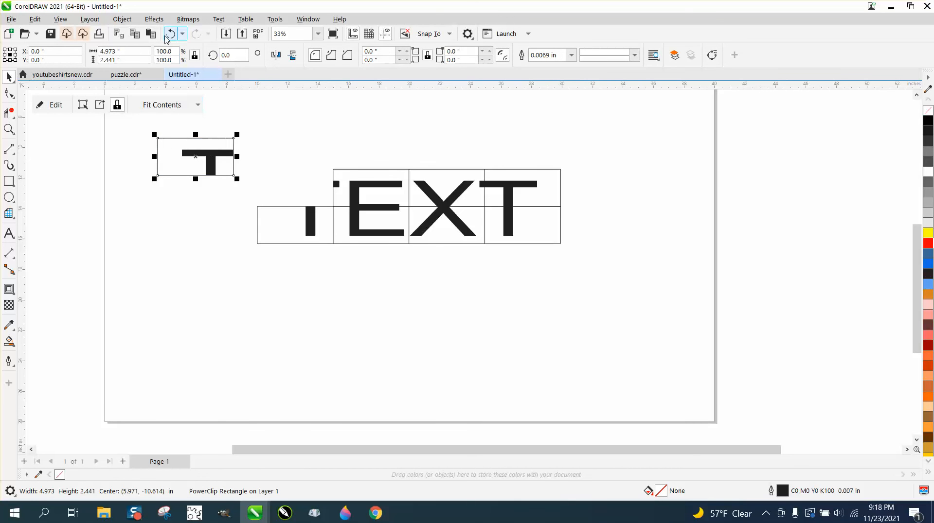